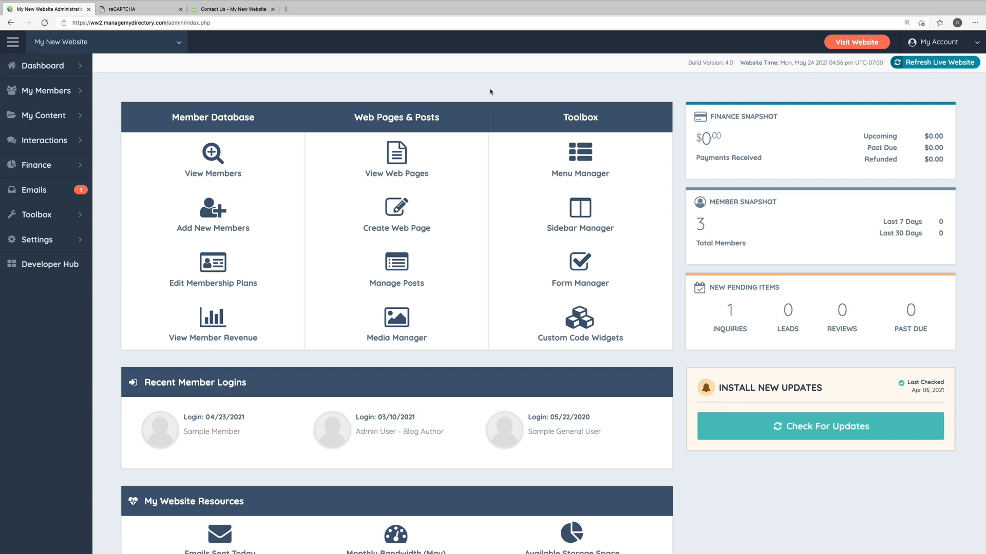
mouse_move(351, 126)
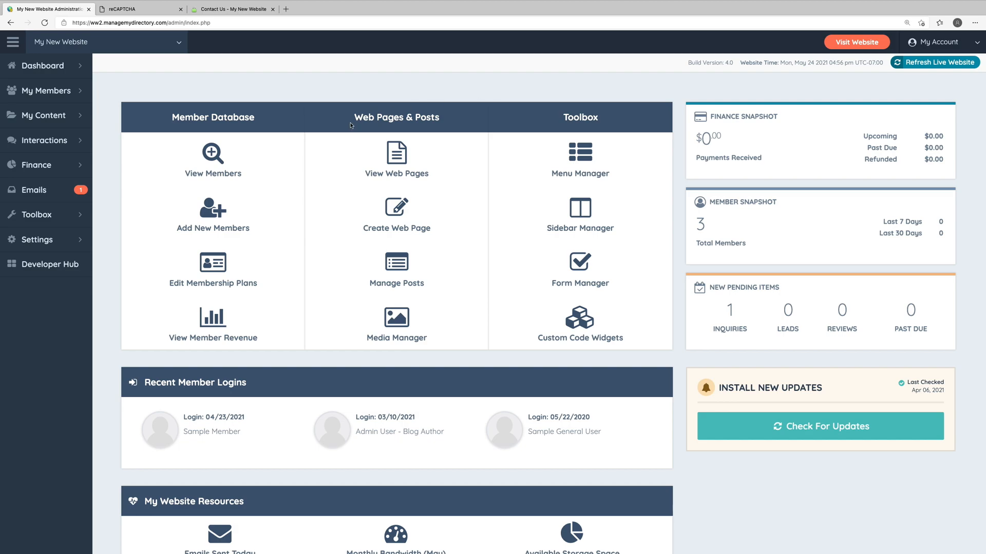
Go to Settings > General Settings and show the Integrations settings.
left_click(36, 239)
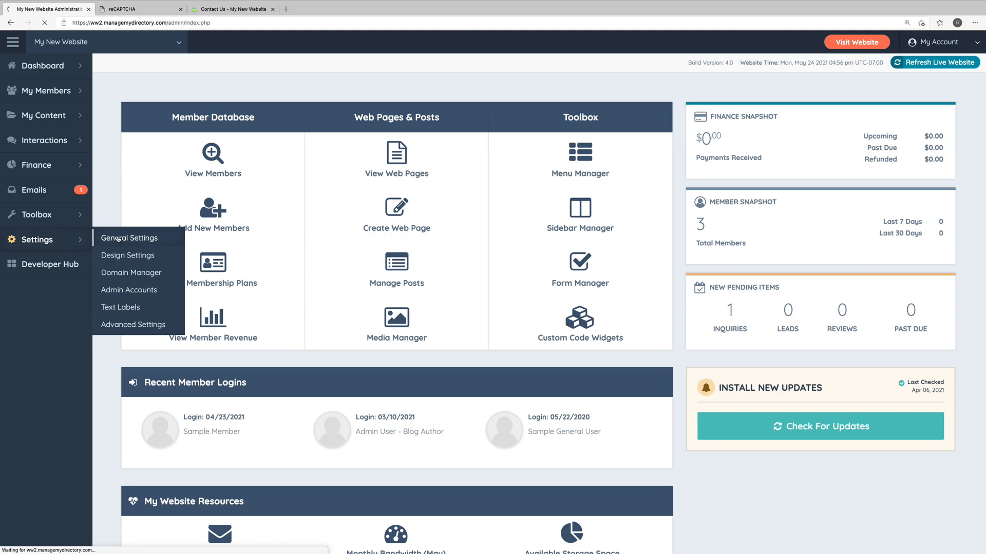
left_click(130, 238)
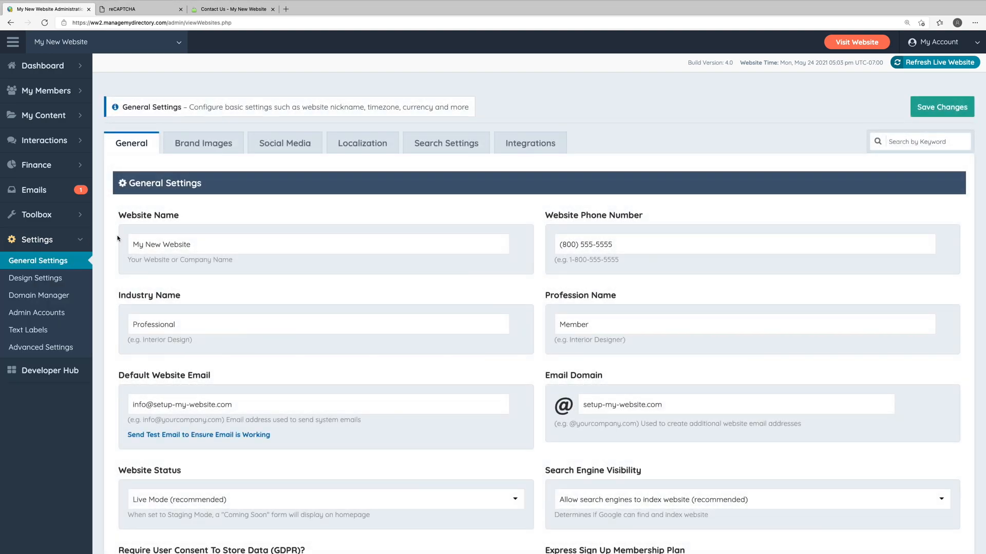
left_click(530, 143)
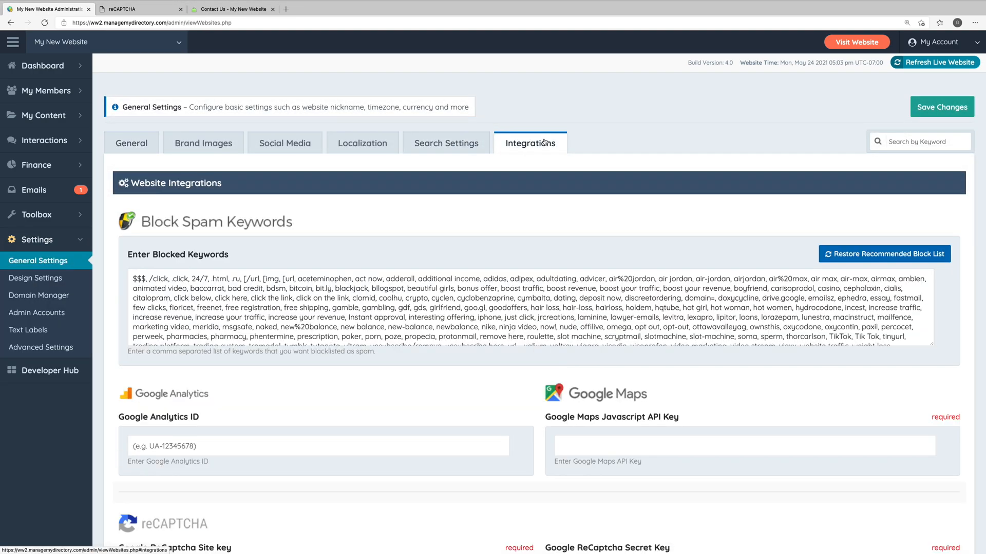
Locate the empty reCAPTCHA key fields, then switch to Google's Register a new site page.
scroll("down", 3)
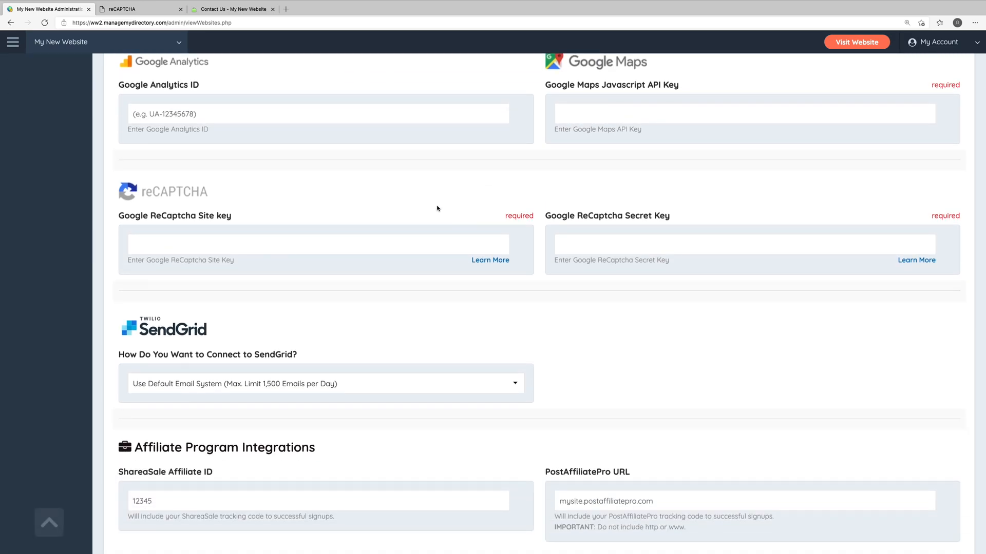
mouse_move(475, 231)
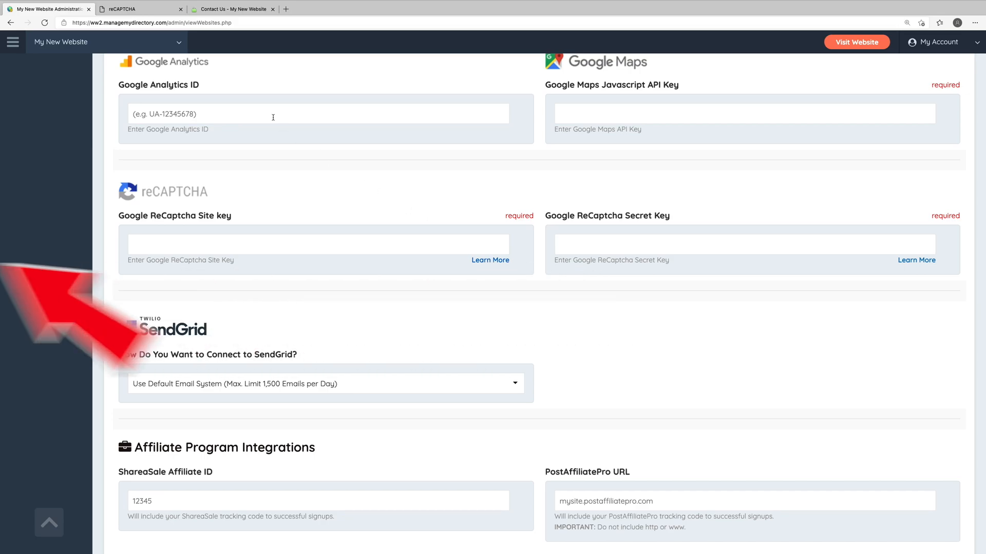
left_click(133, 9)
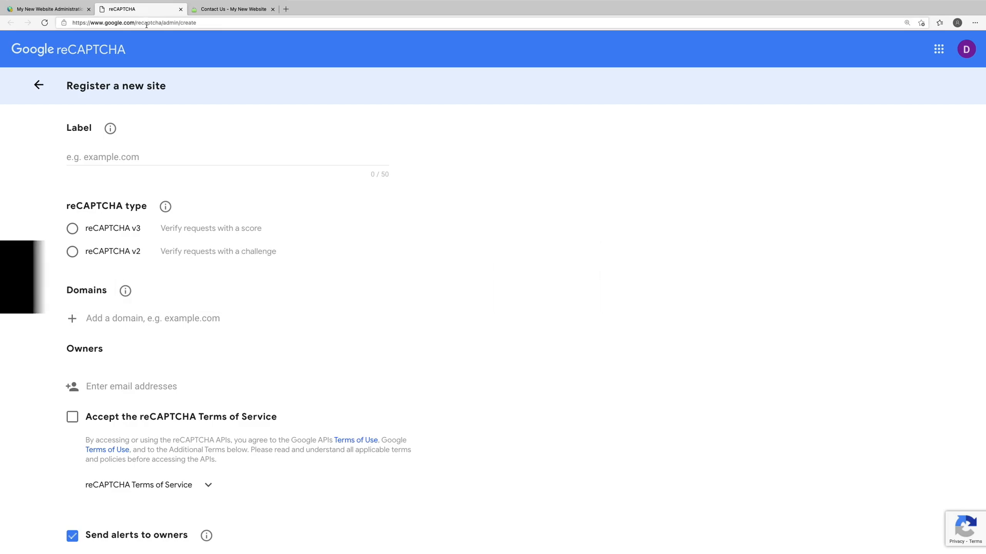
Label the site 'My New Website', choose reCAPTCHA v2 and add domain setup-my-website.com.
left_click(226, 156)
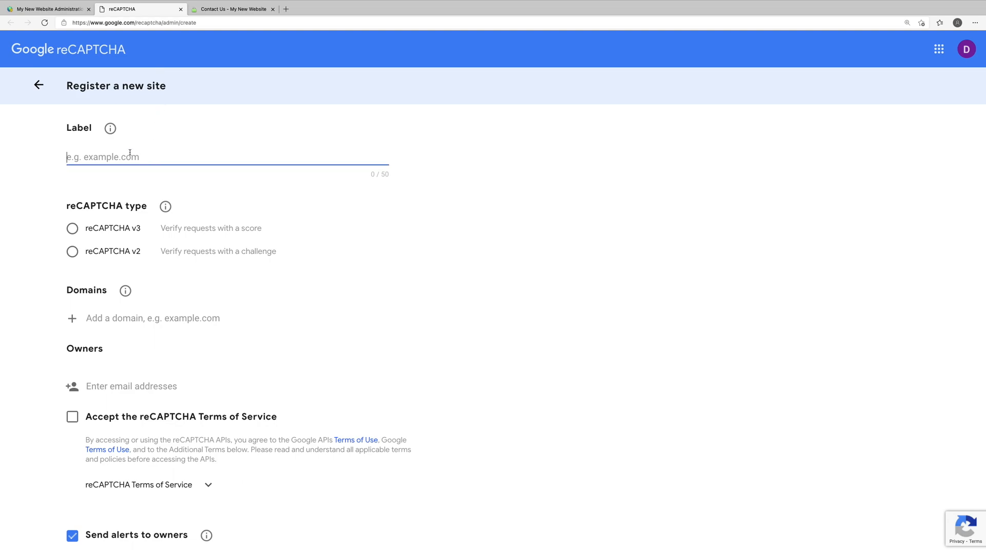
type("My New Website")
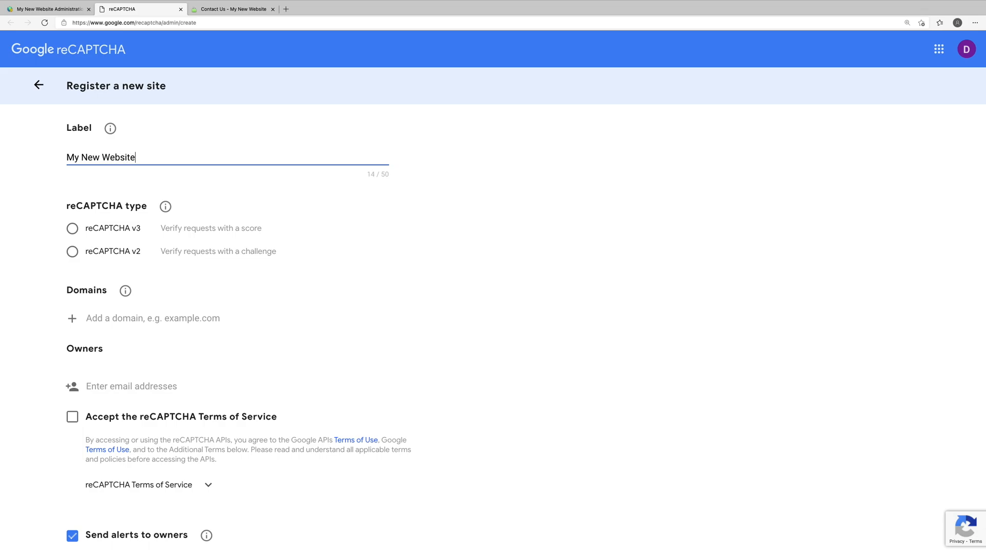
mouse_move(132, 192)
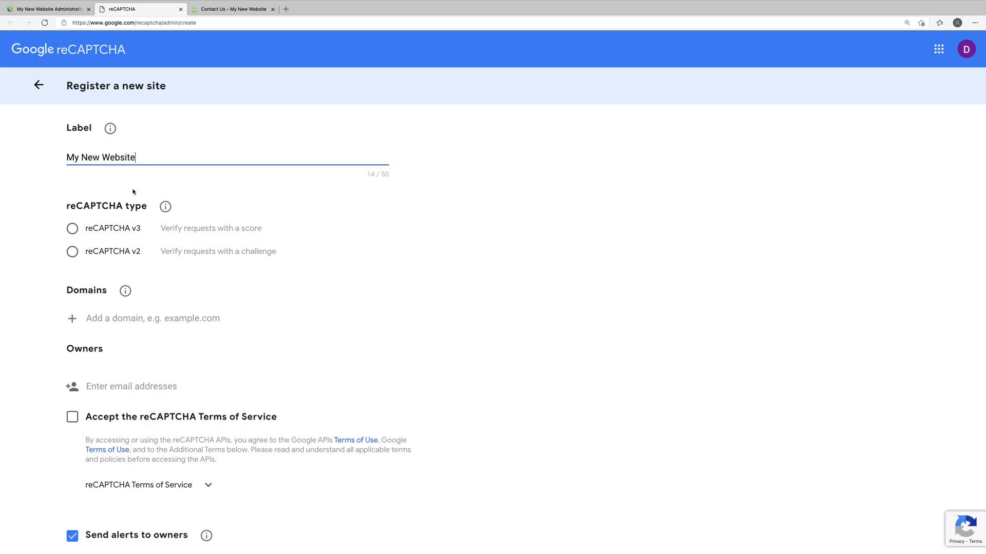
left_click(72, 250)
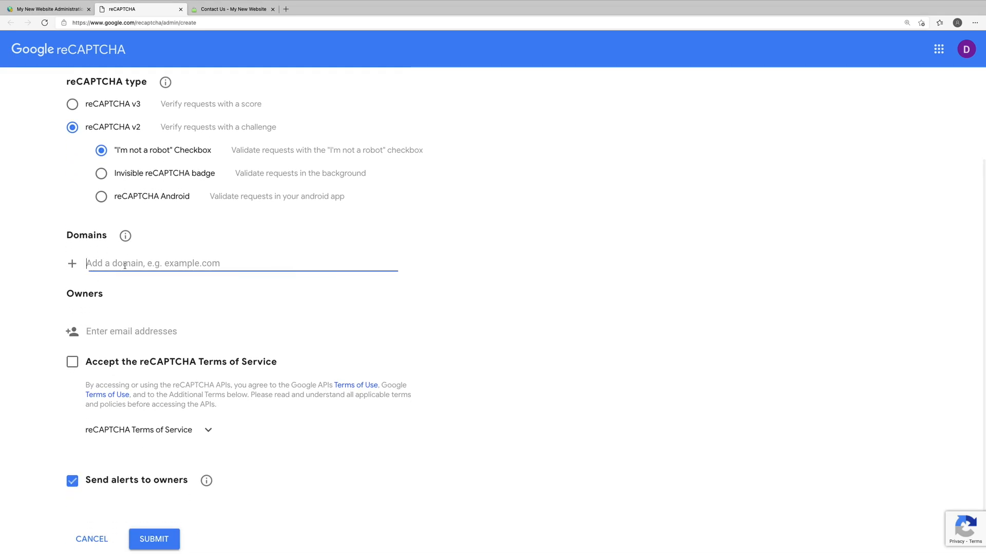
type("setup-my-website.com")
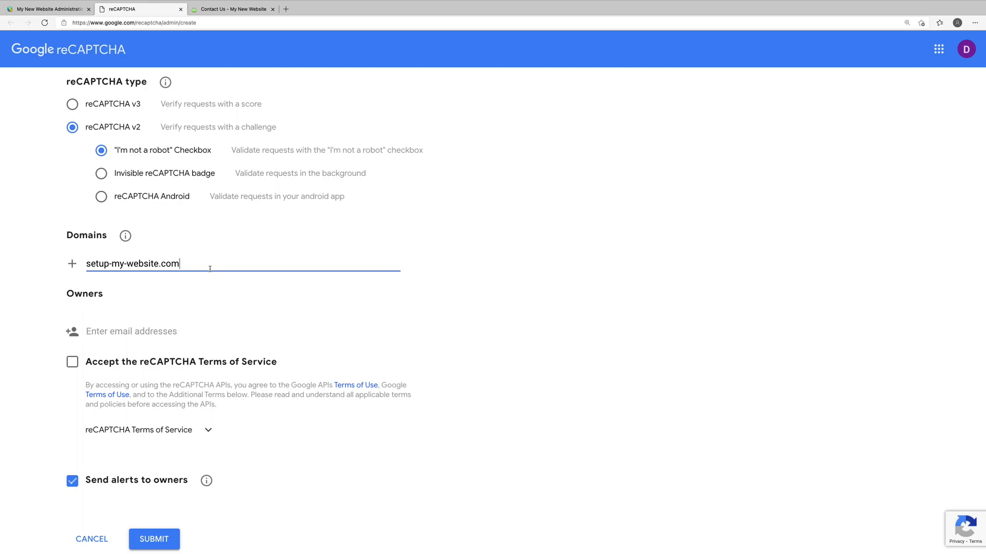
Accept the Terms of Service, turn off owner alerts and submit the registration.
left_click(72, 361)
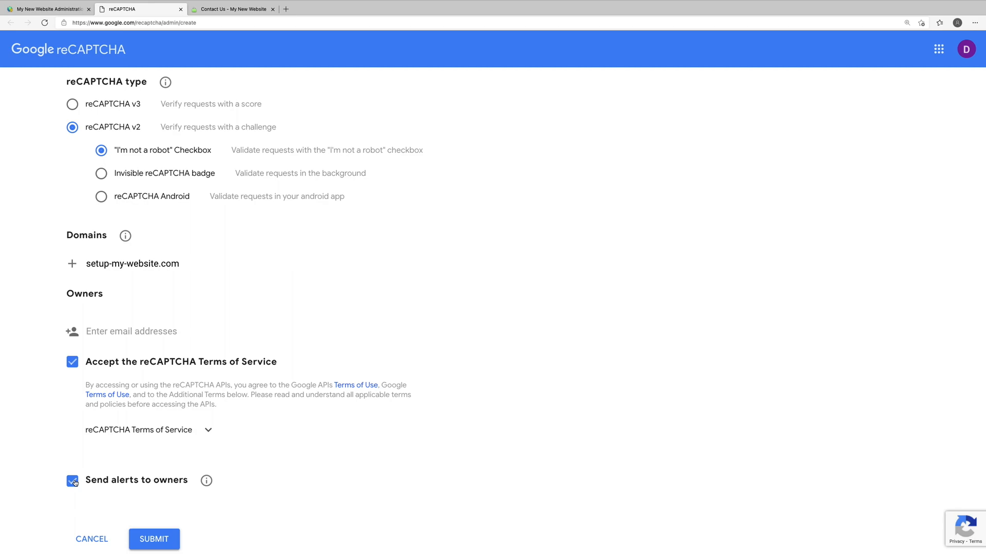
left_click(72, 480)
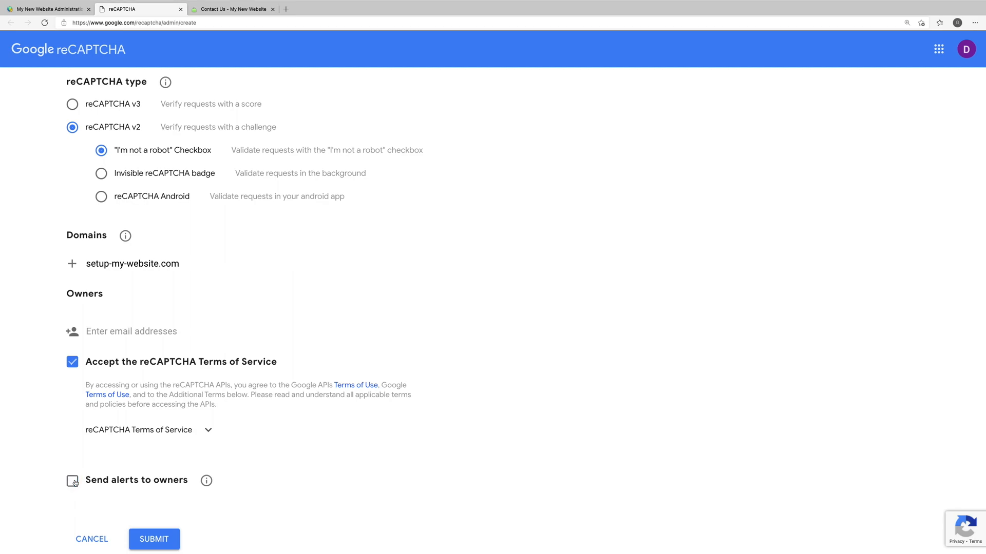
scroll("down", 3)
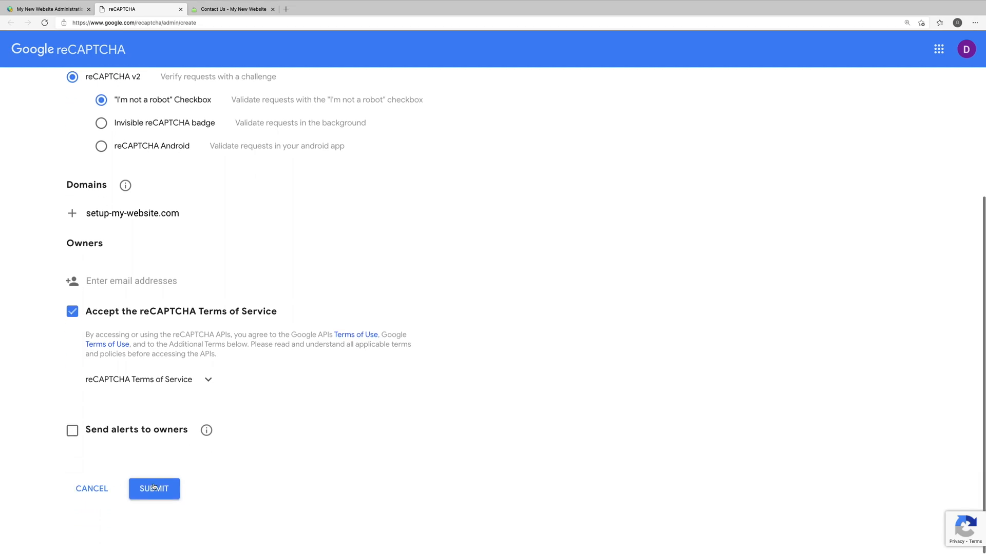
left_click(153, 488)
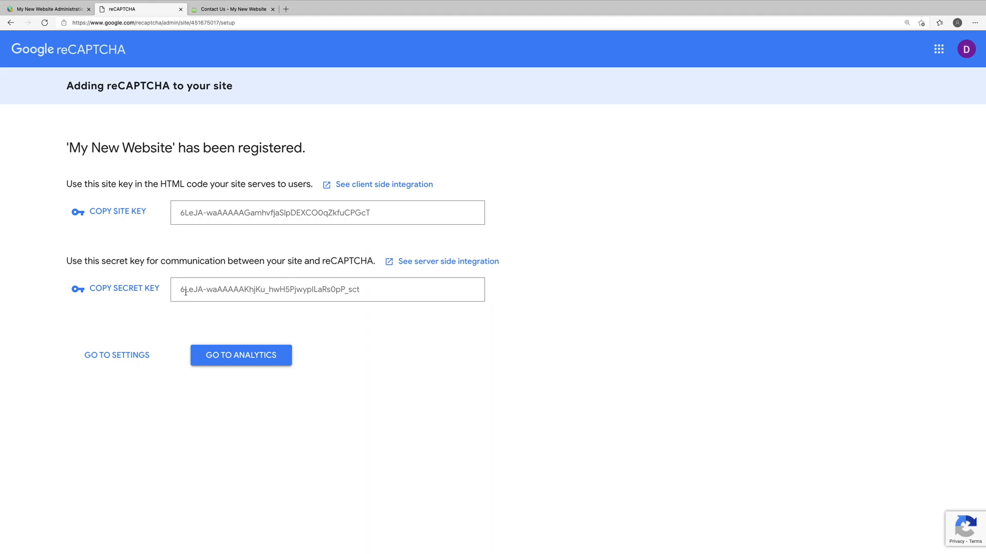
Copy the generated site key and secret key into Brilliant Directories' reCAPTCHA fields.
left_click(117, 211)
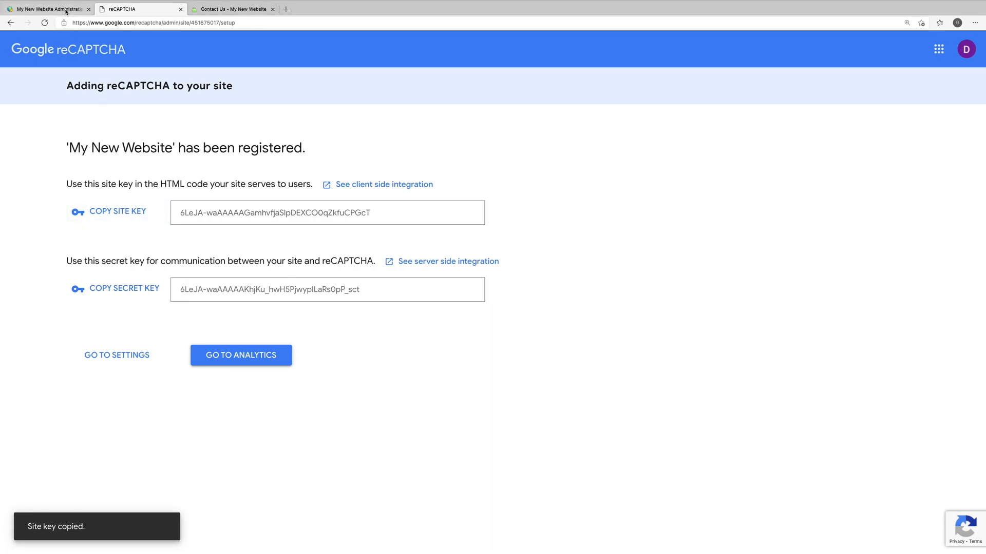
left_click(47, 9)
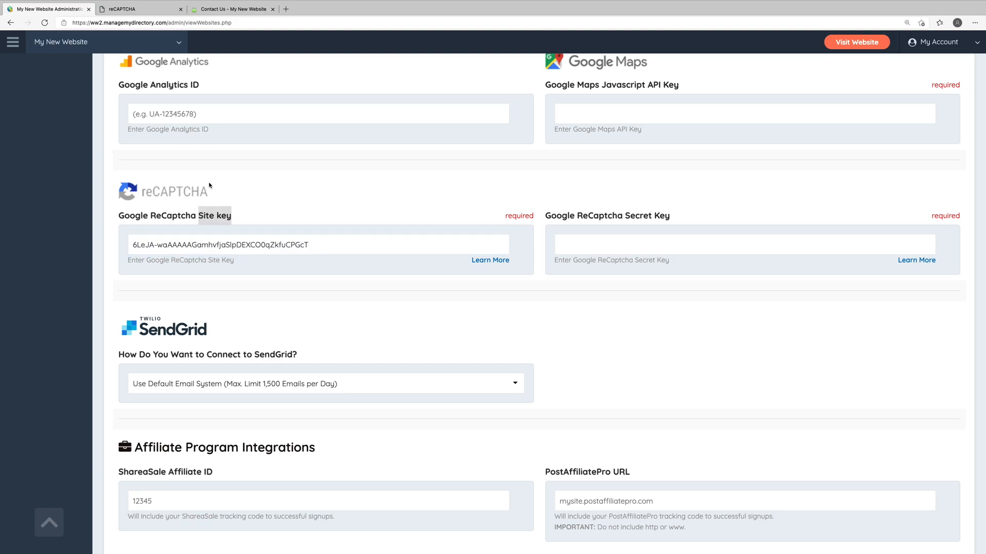
left_click(123, 289)
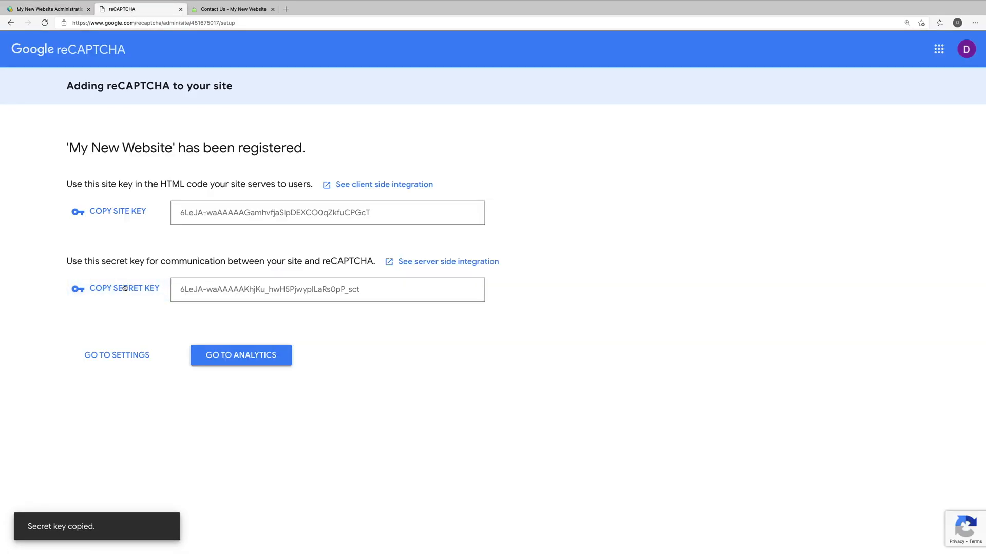
left_click(742, 244)
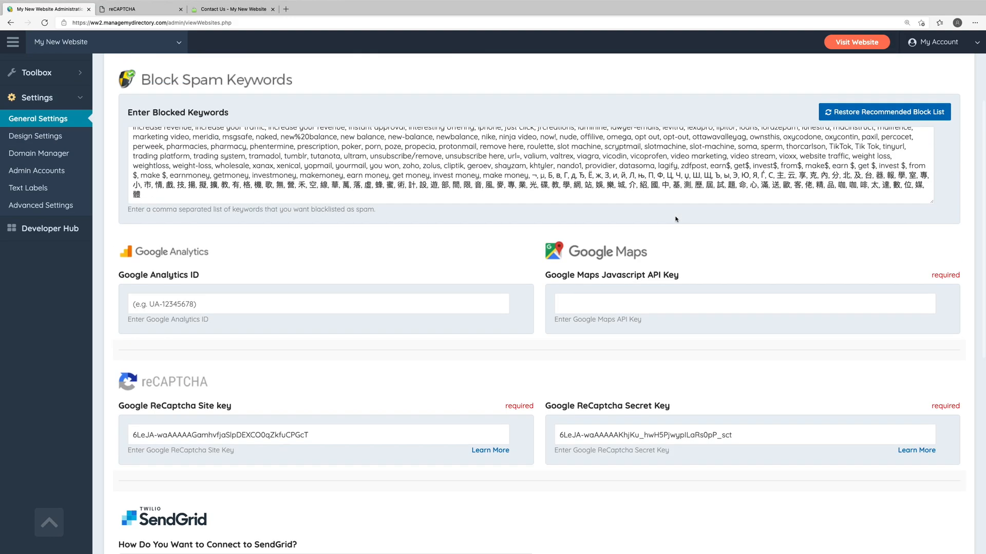
Save the reCAPTCHA keys and reload the live Contact Us form page.
left_click(942, 107)
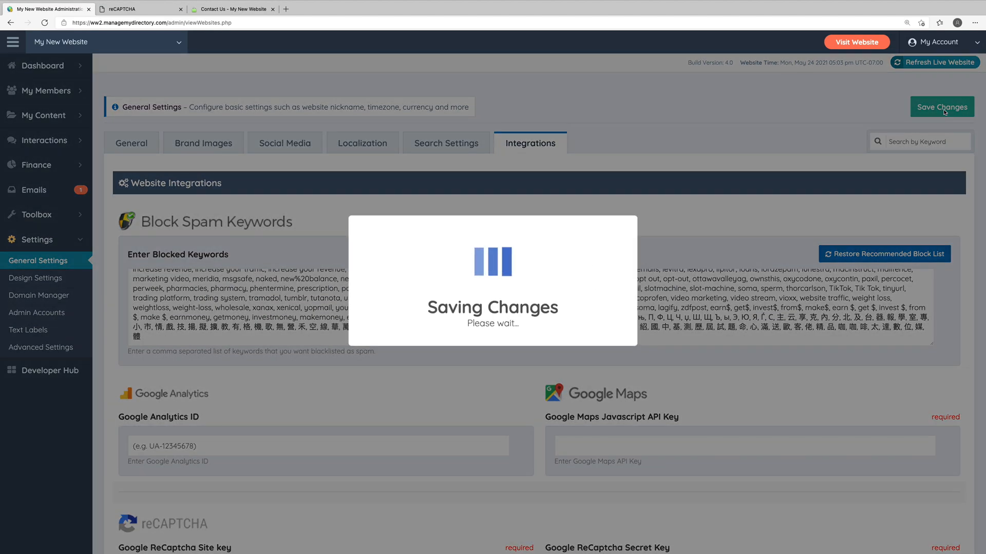
left_click(941, 107)
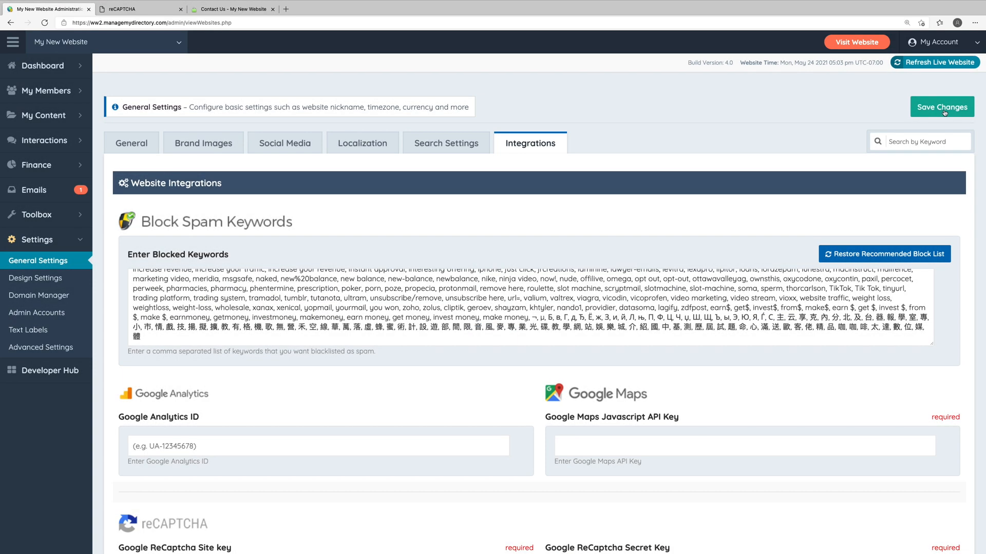
left_click(233, 9)
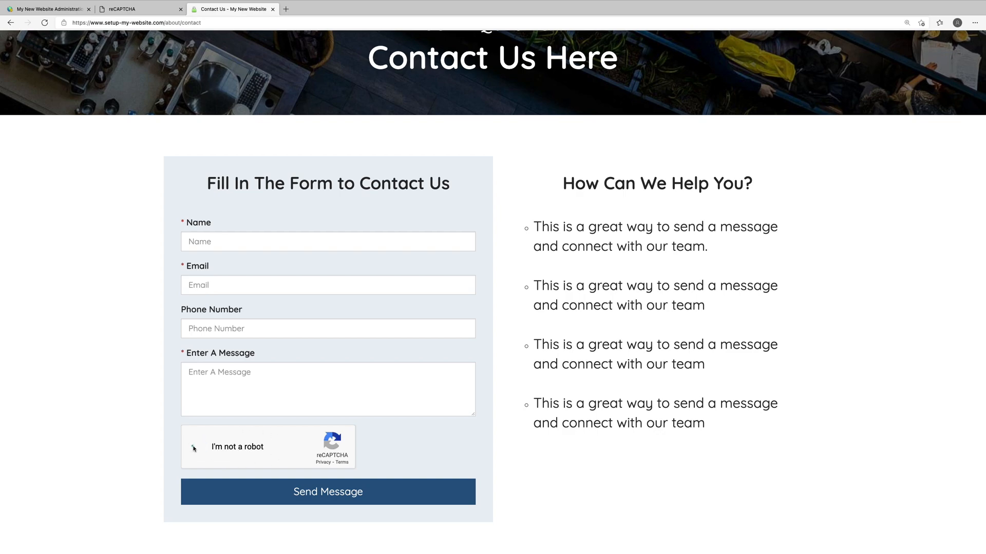
Tick the 'I'm not a robot' checkbox on the Contact Us form to verify it works.
left_click(195, 446)
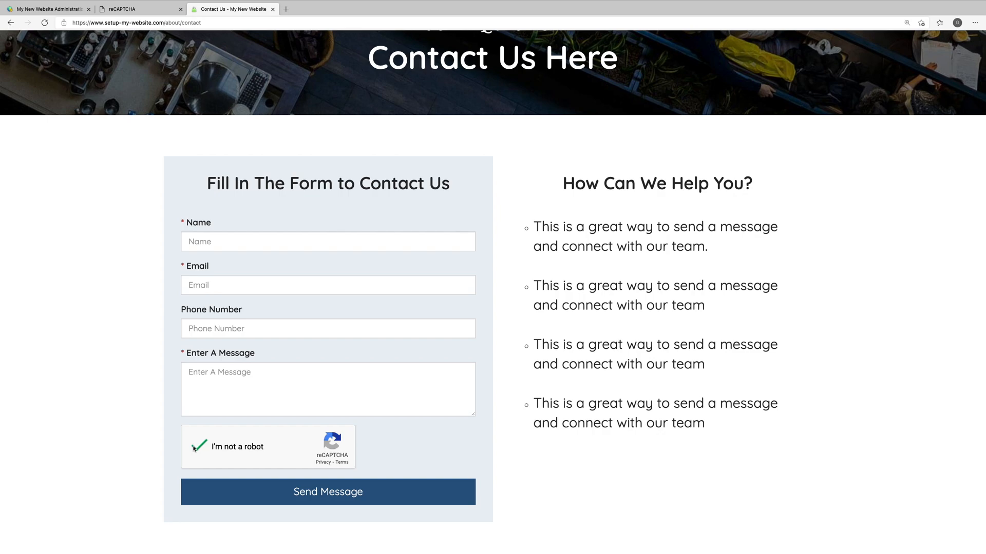
left_click(327, 491)
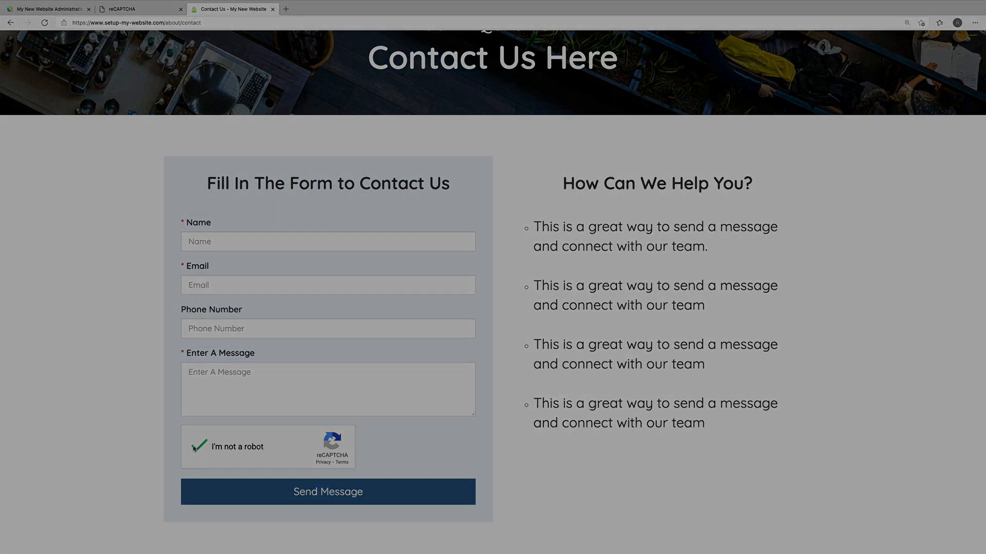